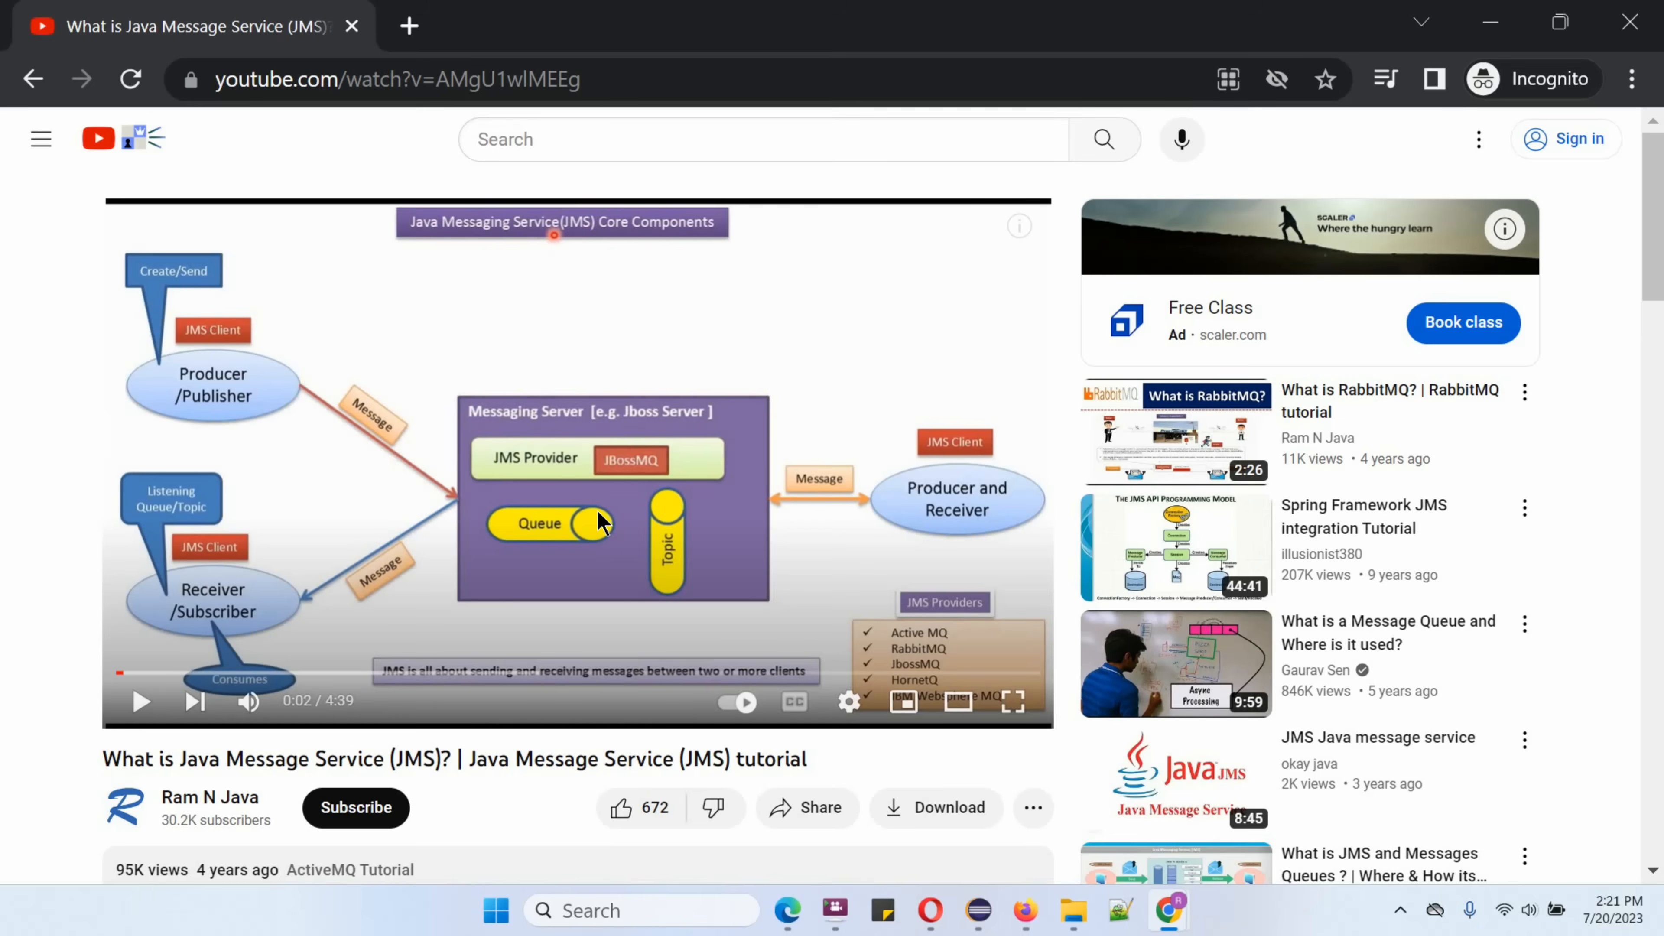
Expand the JMS video's description to show the Java source code and PPT download links.
scroll(down, 3)
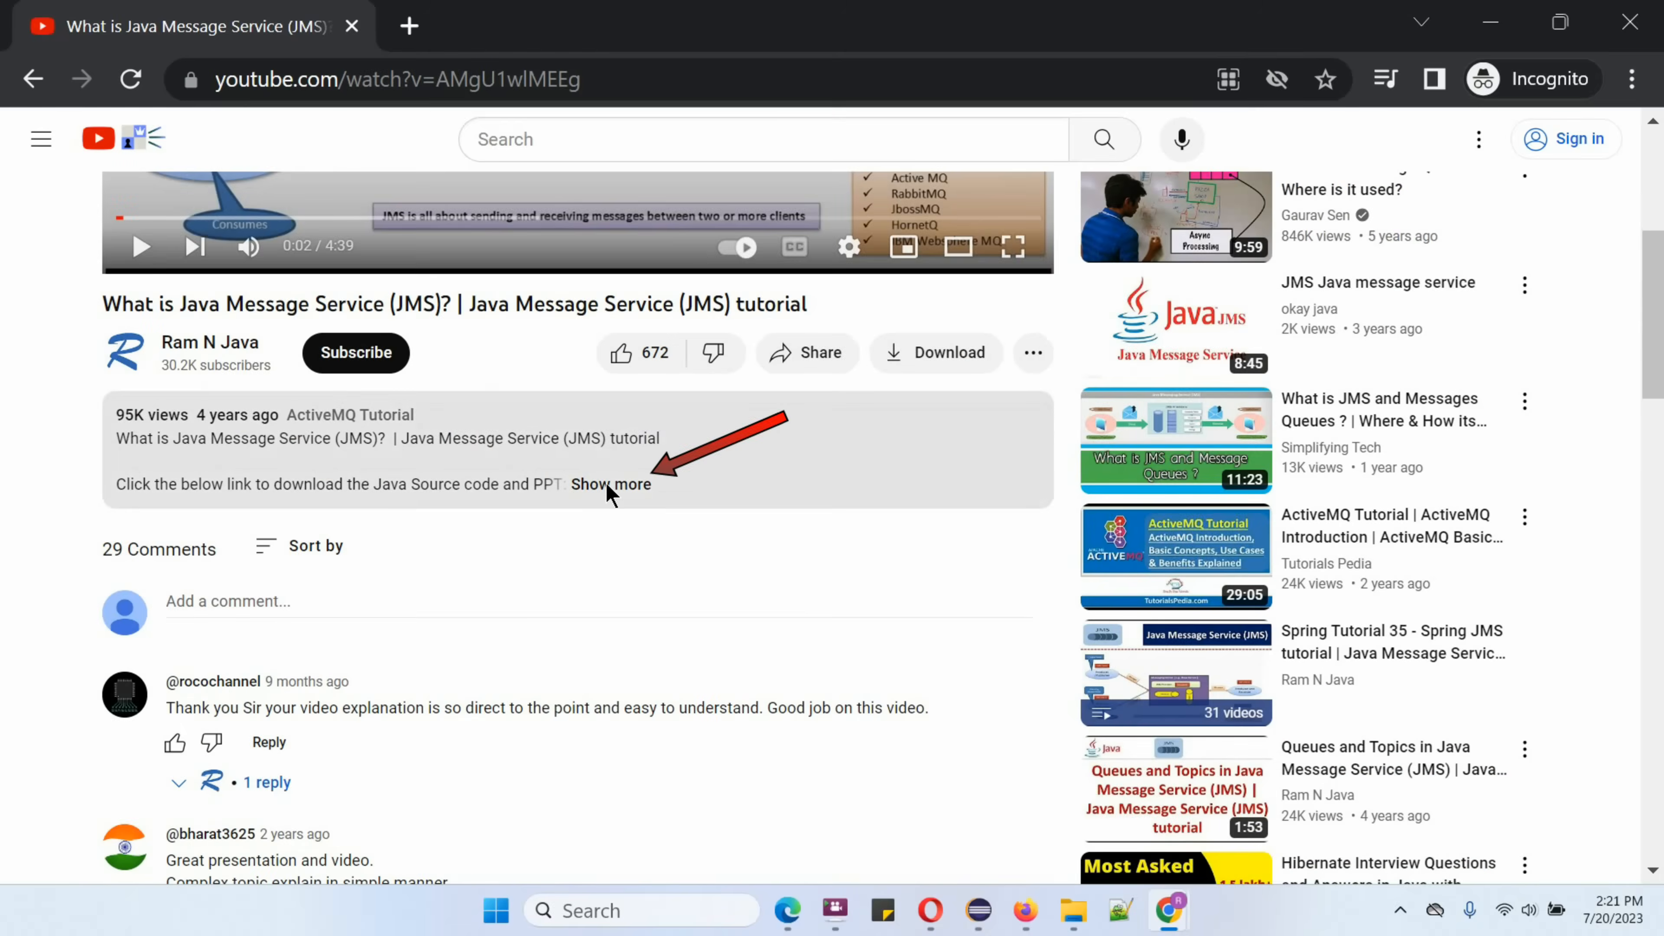
click(611, 483)
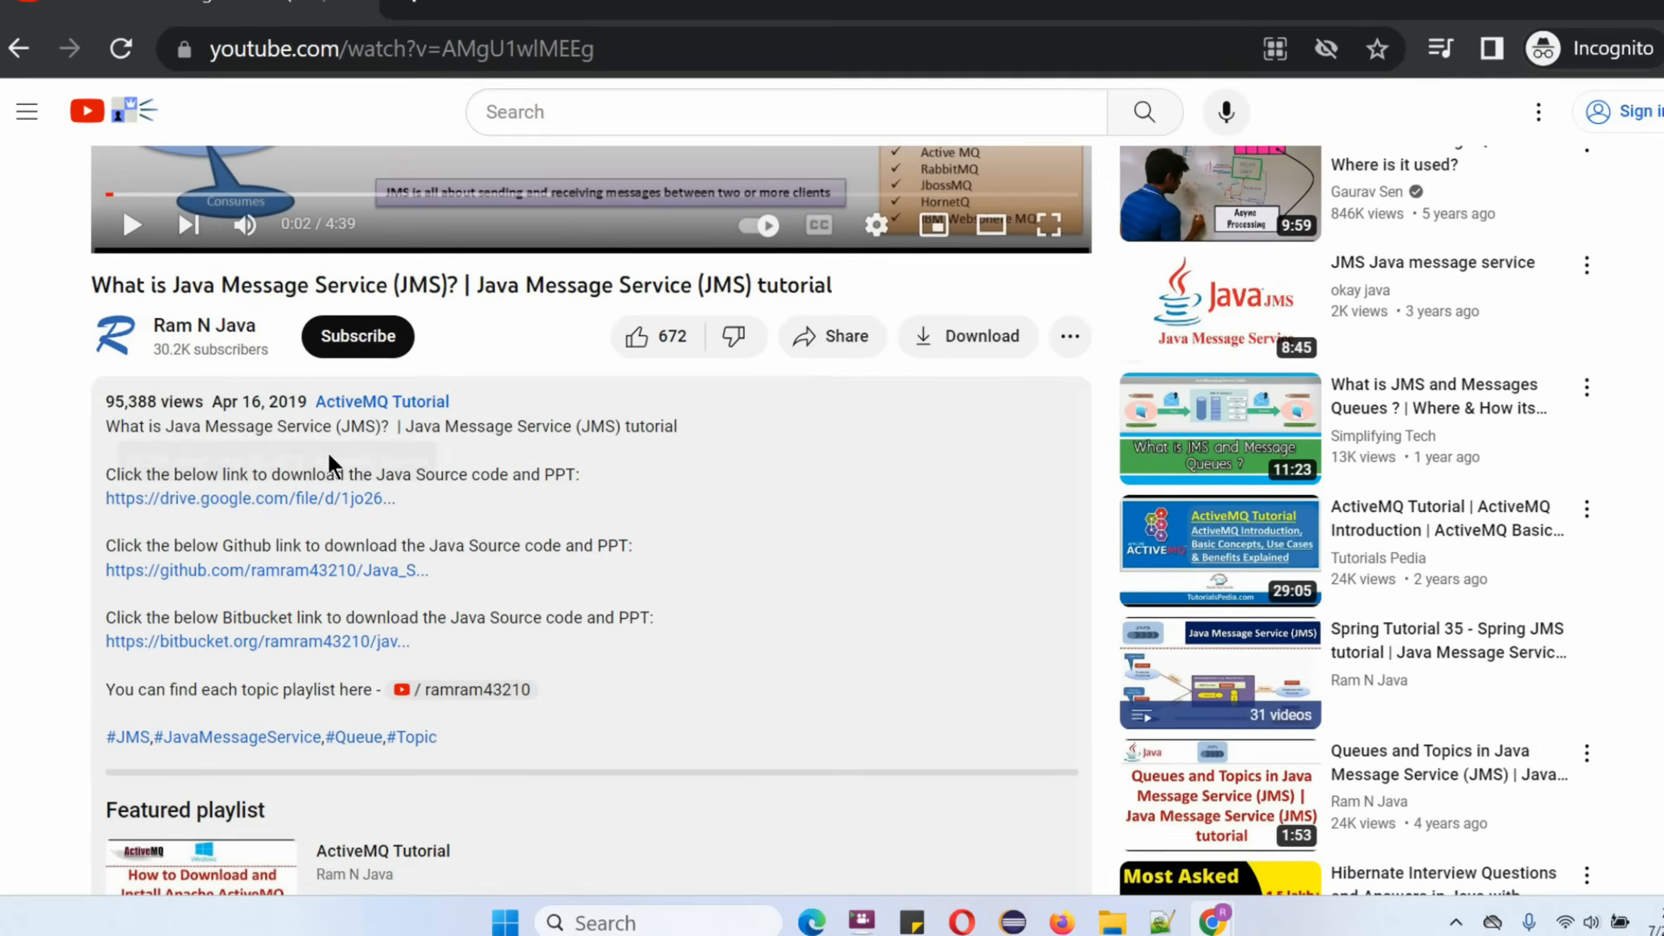